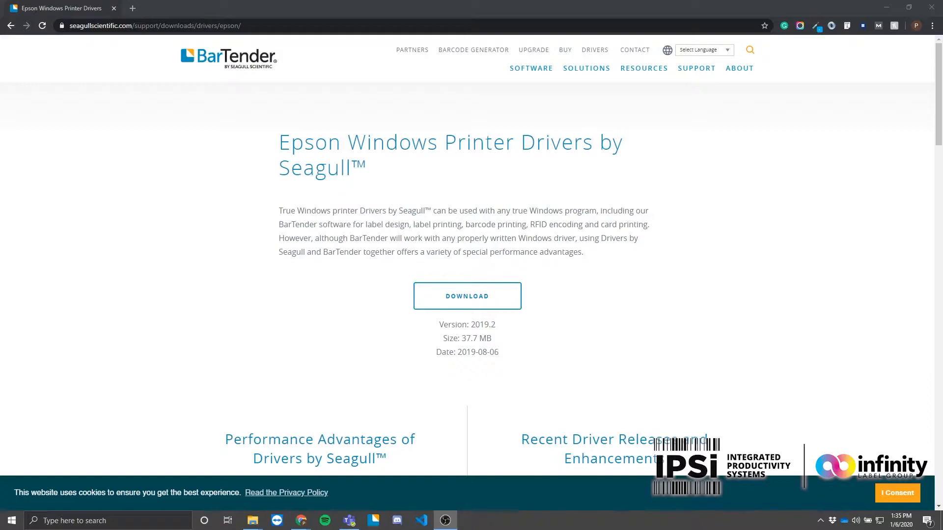
mouse_move(497, 318)
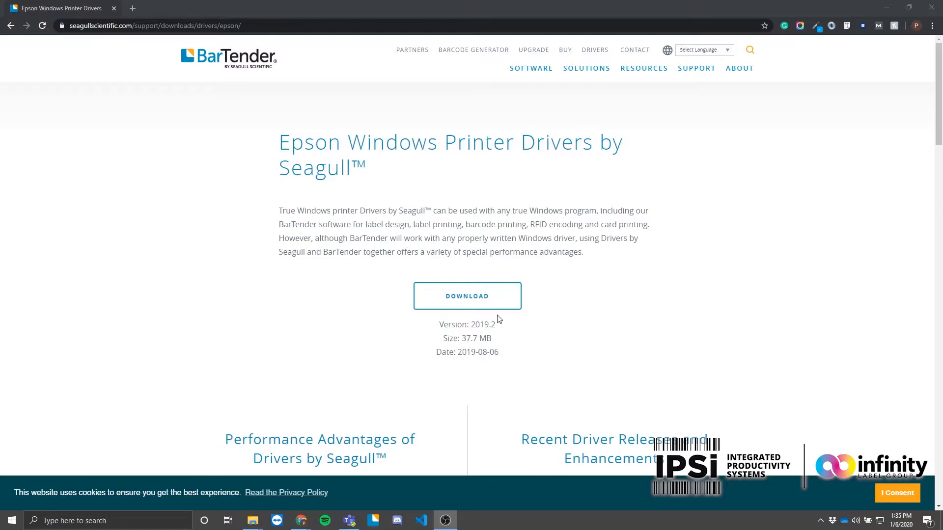
Step: Download the Epson Windows printer drivers from the Seagull Scientific page
left_click(467, 296)
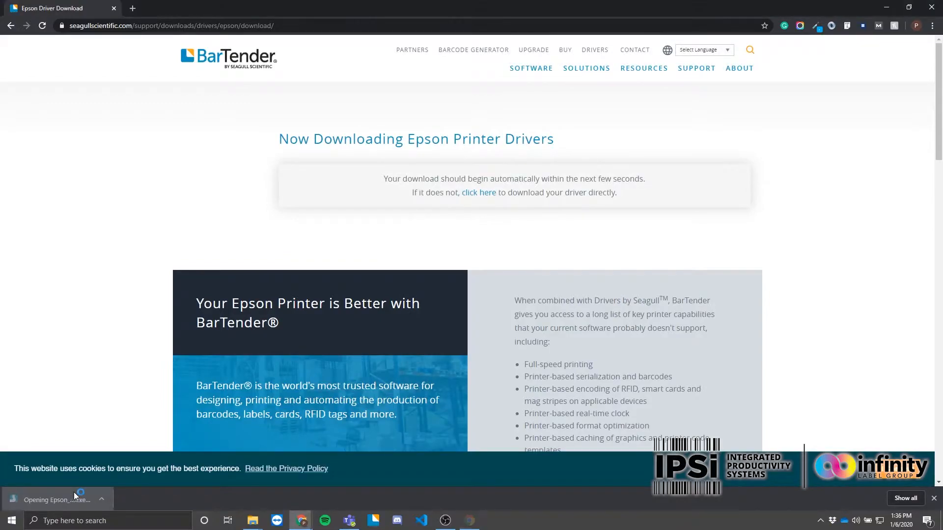
Step: Run the downloaded installer, accept the license and unpack to the default directory
left_click(57, 500)
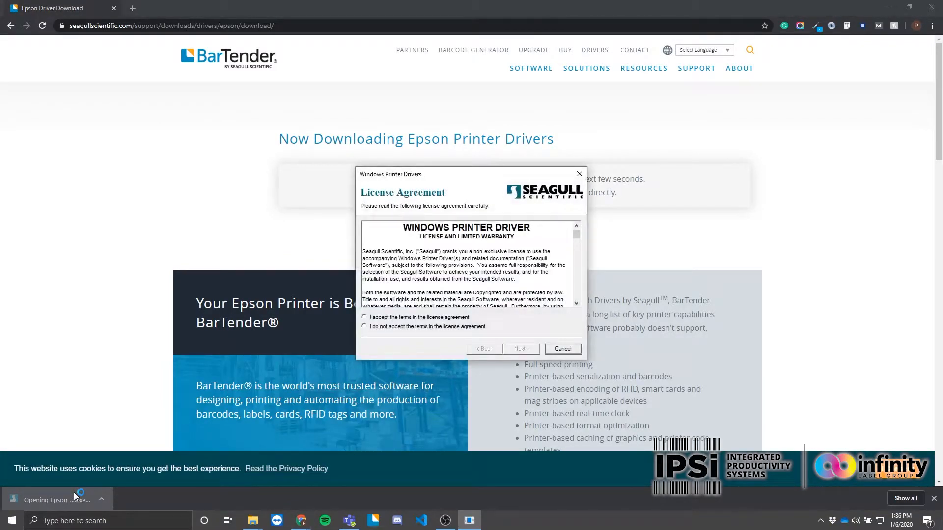
left_click(364, 317)
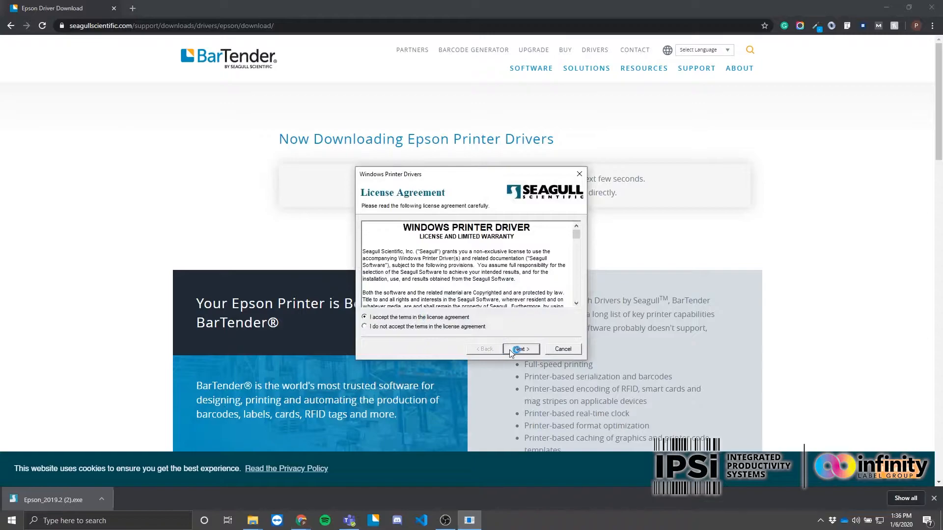
left_click(520, 349)
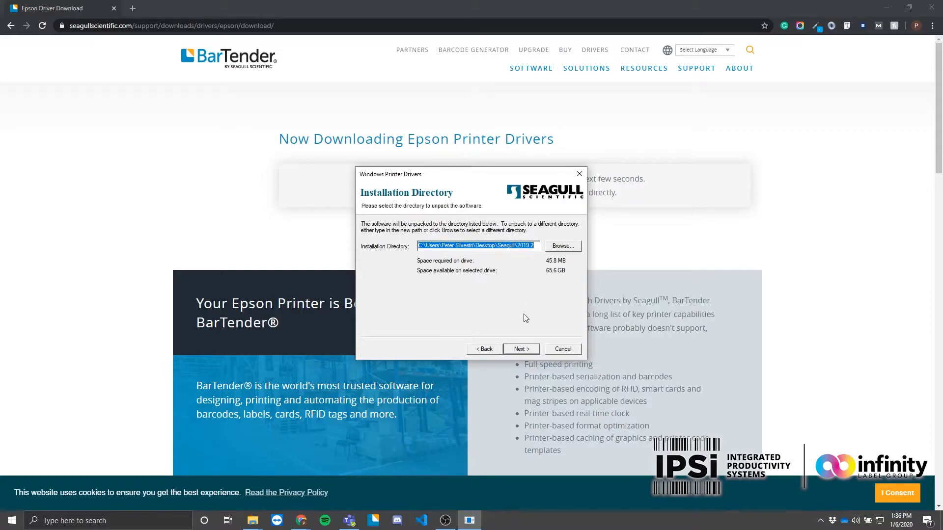
left_click(521, 349)
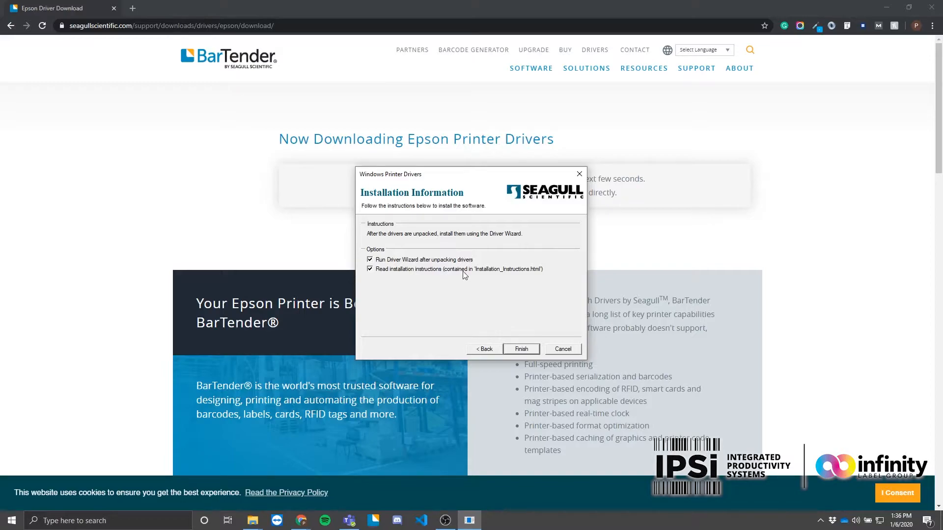
Step: Finish unpacking and launch the Driver Wizard without the installation instructions
left_click(370, 269)
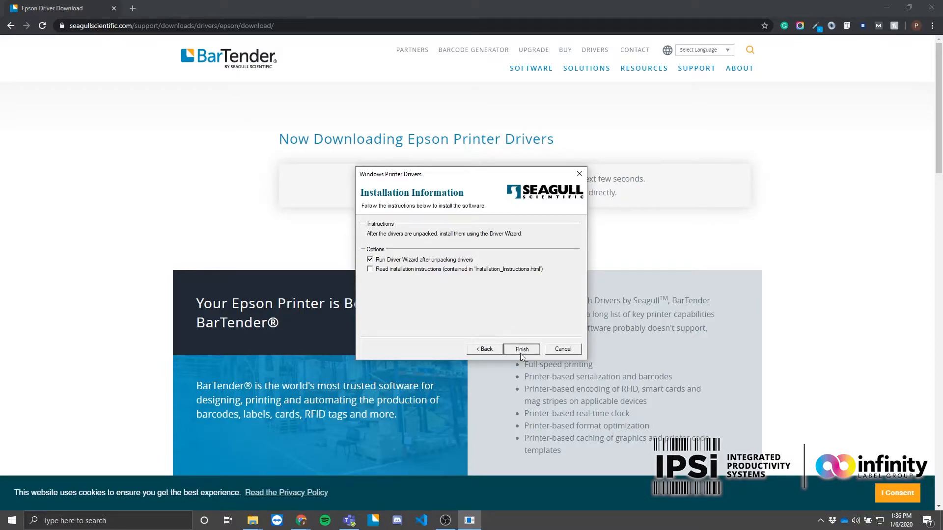
left_click(521, 350)
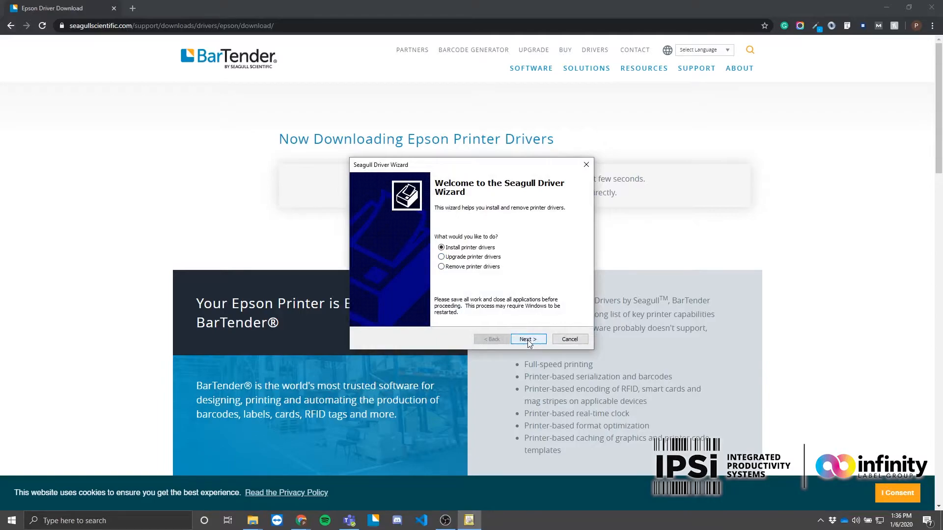
Step: Proceed with installing printer drivers for a Network (Ethernet or WiFi) attached printer
left_click(526, 339)
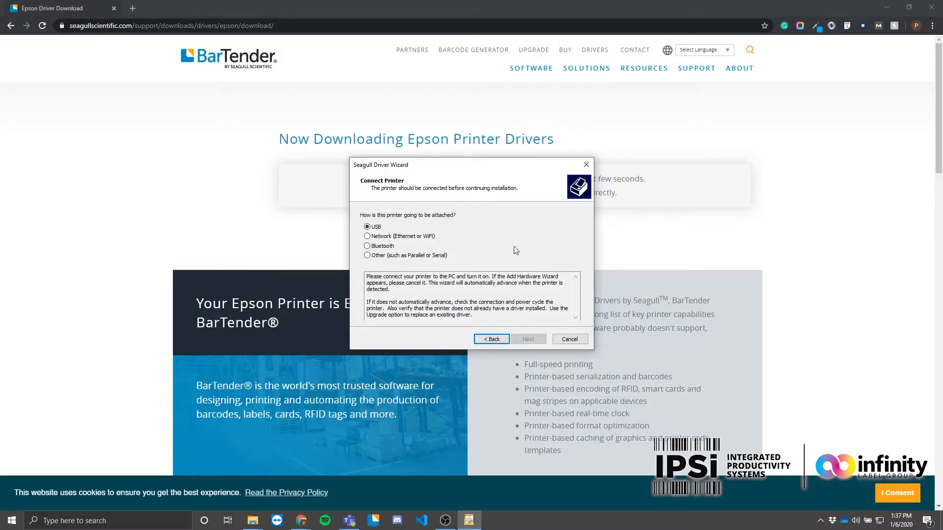
left_click(366, 236)
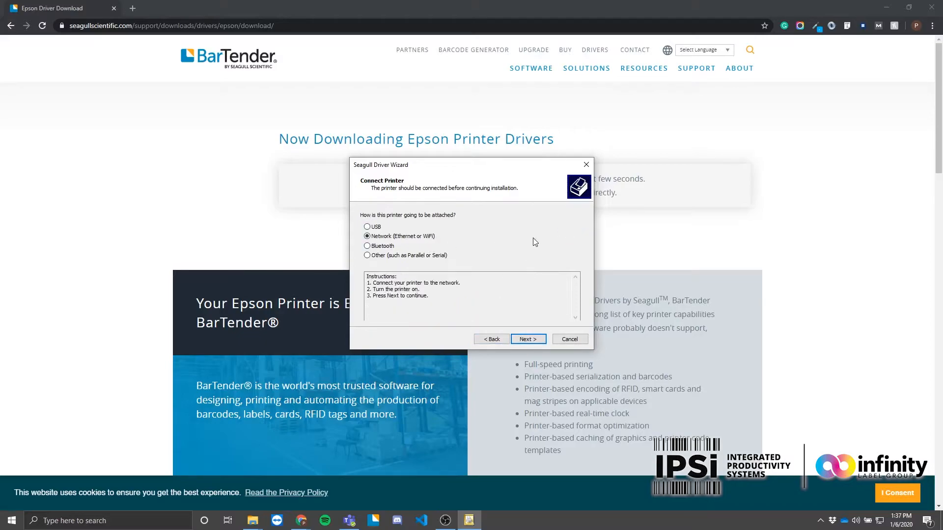
left_click(527, 339)
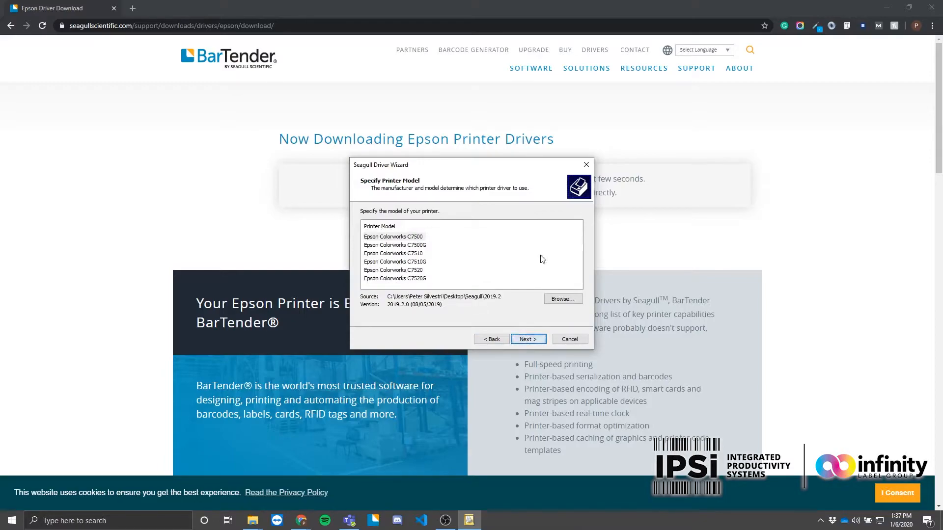
mouse_move(542, 249)
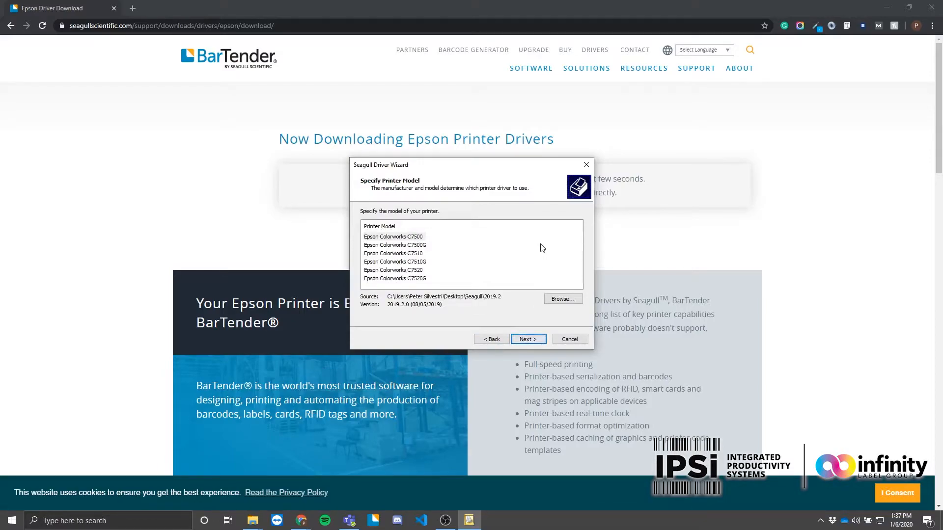
mouse_move(530, 252)
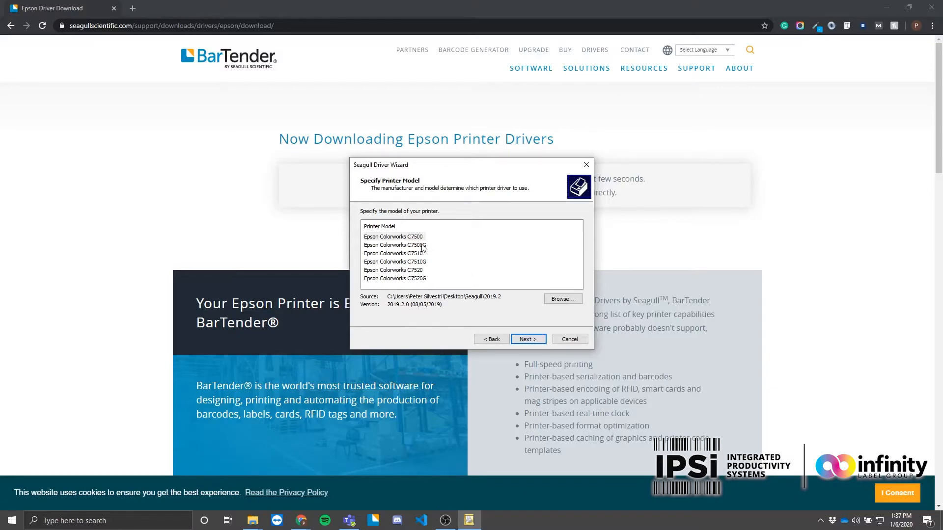
Step: Choose the Epson Colorworks C7500G model and continue to port selection
left_click(395, 245)
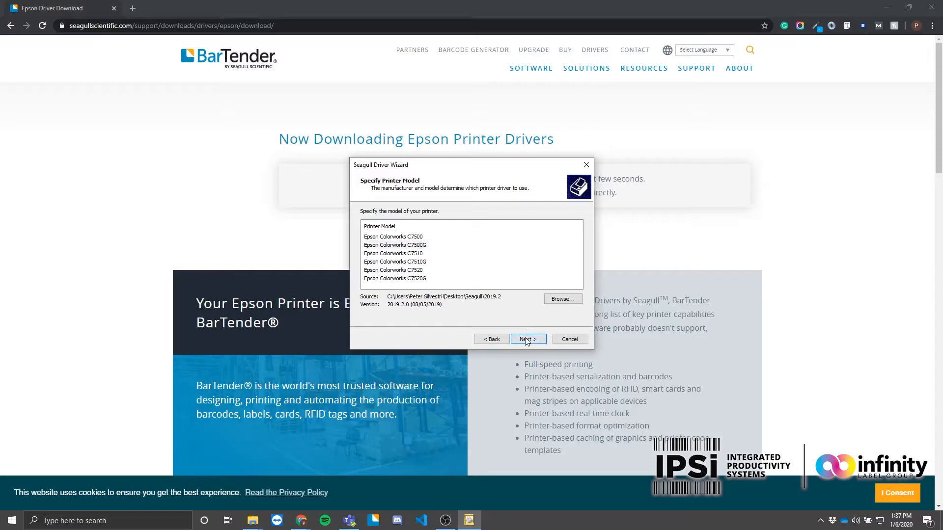
left_click(526, 338)
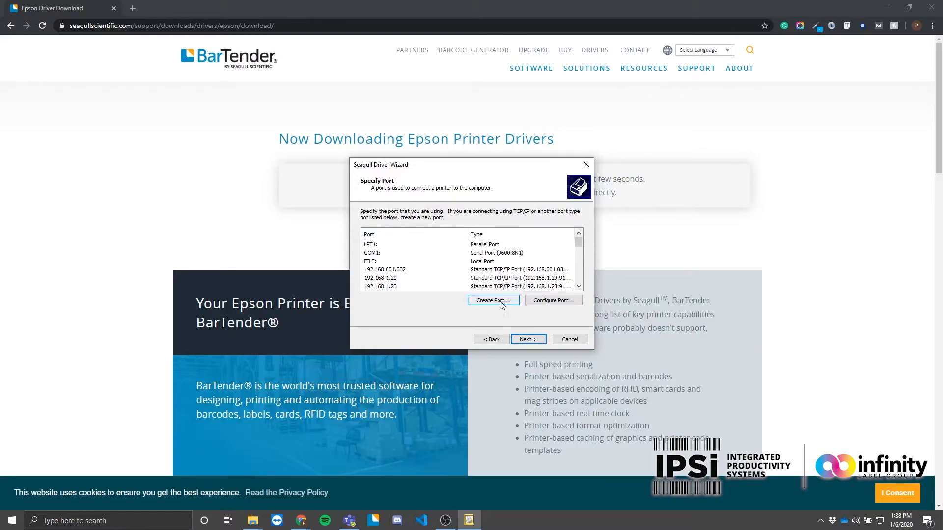
Step: Start creating a new Standard TCP/IP port, bringing up the TCP/IP port wizard
left_click(492, 300)
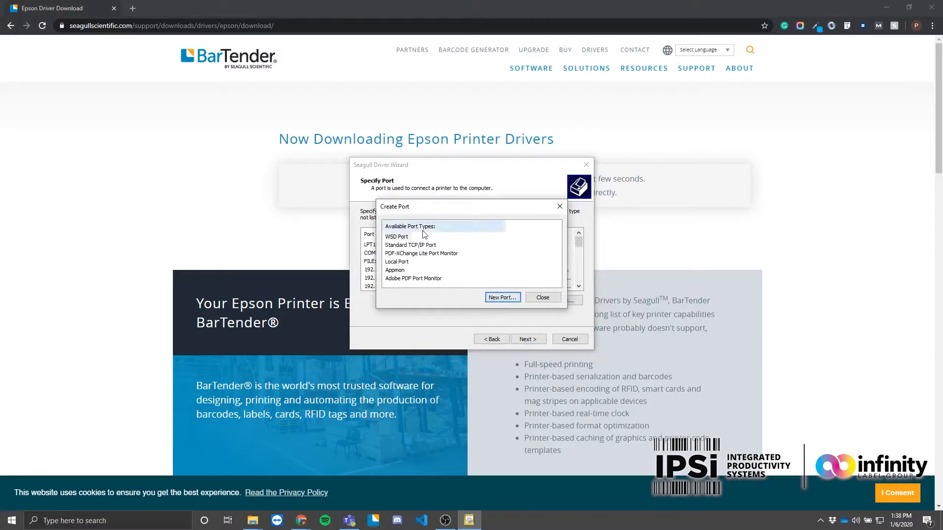
left_click(410, 245)
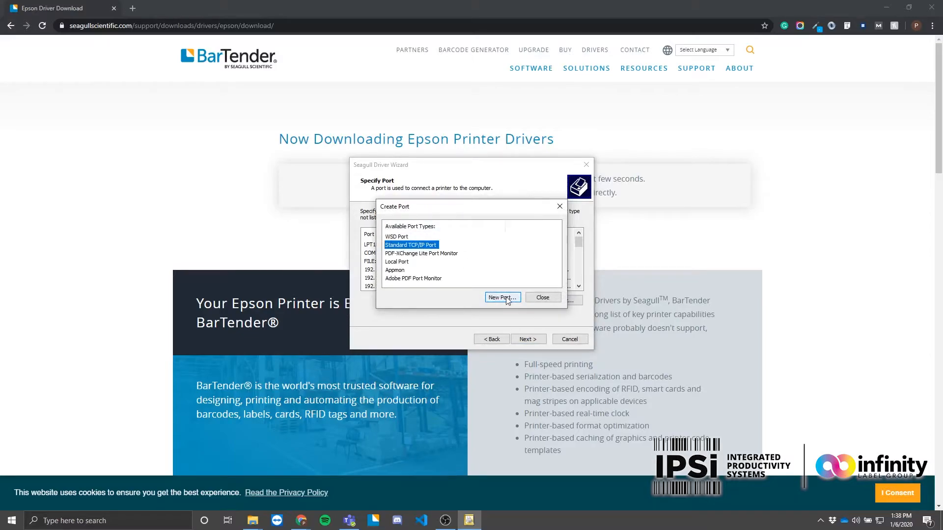
left_click(502, 296)
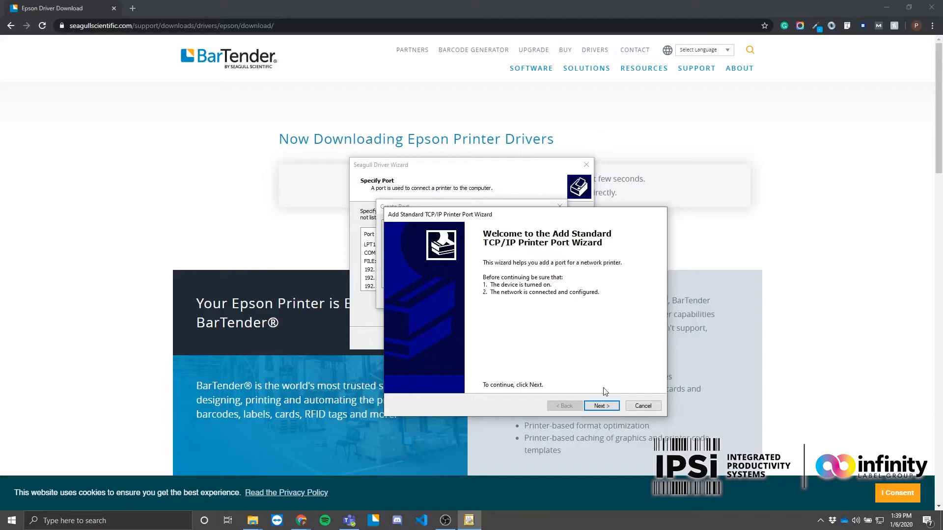
Step: Enter 192.168.1.34 as the printer IP address in the port wizard
left_click(602, 406)
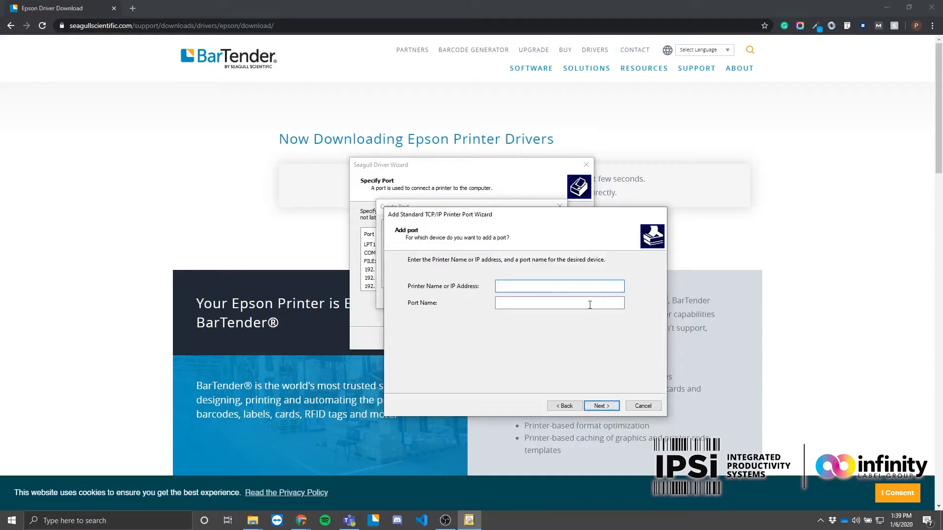
left_click(558, 286)
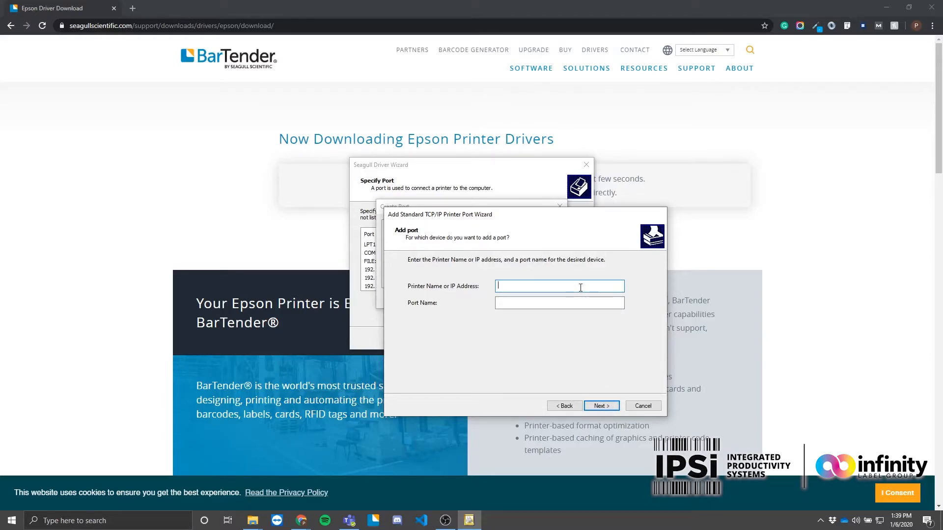
type("192.168.1.34")
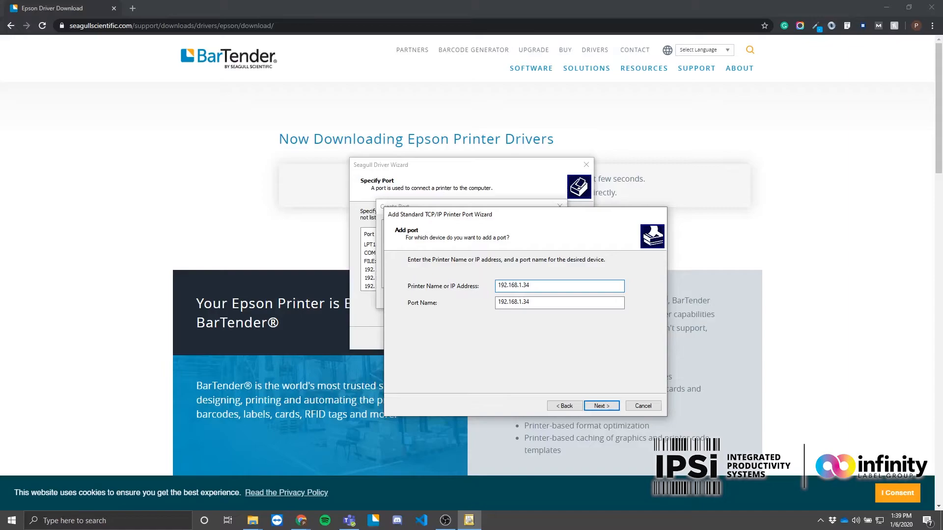
left_click(600, 405)
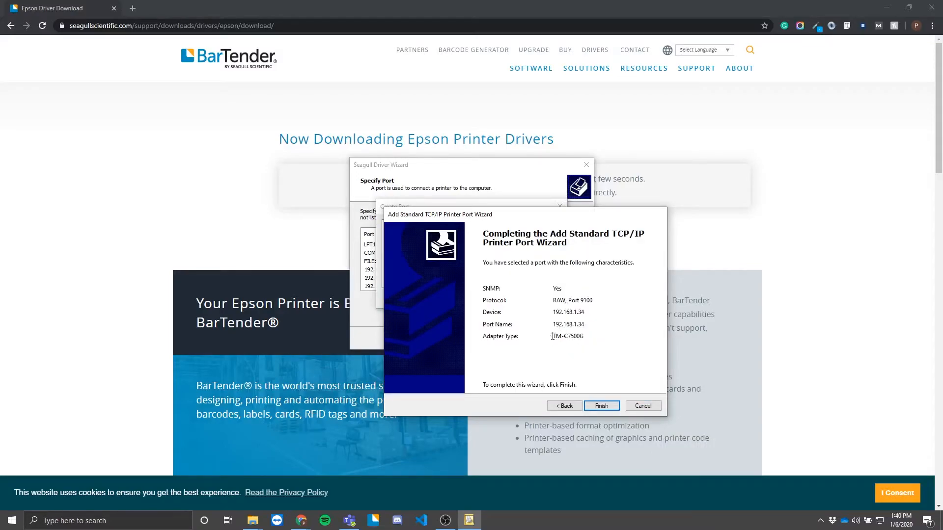
Step: Review the detected TM-C7500G adapter type and finish creating the port
double_click(568, 336)
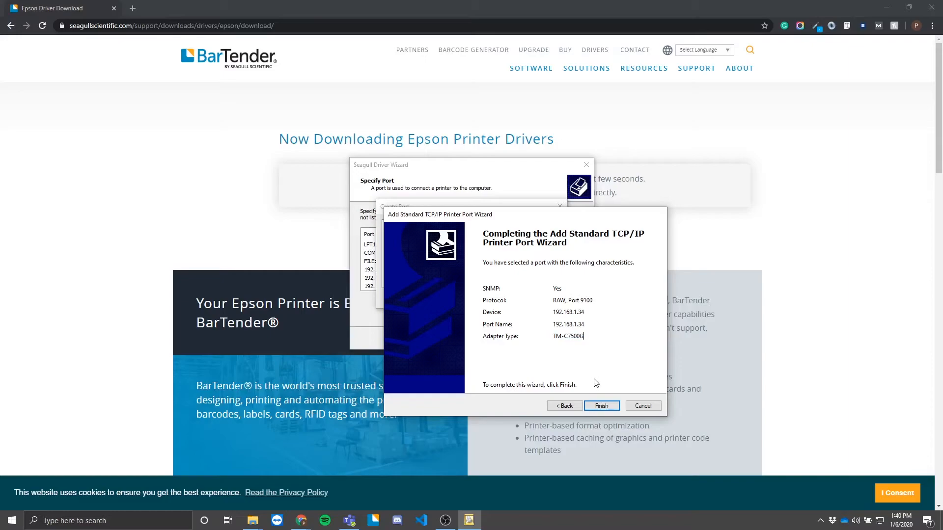
left_click(601, 406)
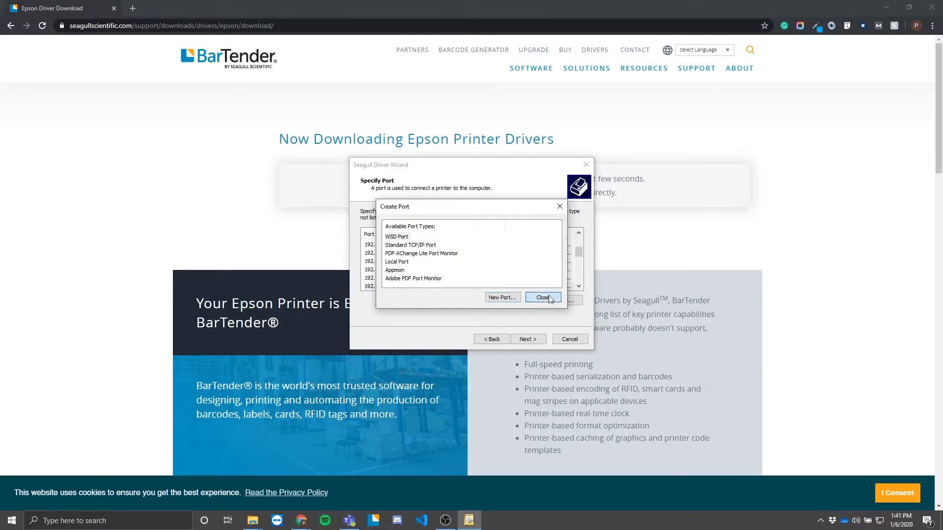
Step: Use the new 192.168.1.34 port for the printer and continue
left_click(542, 298)
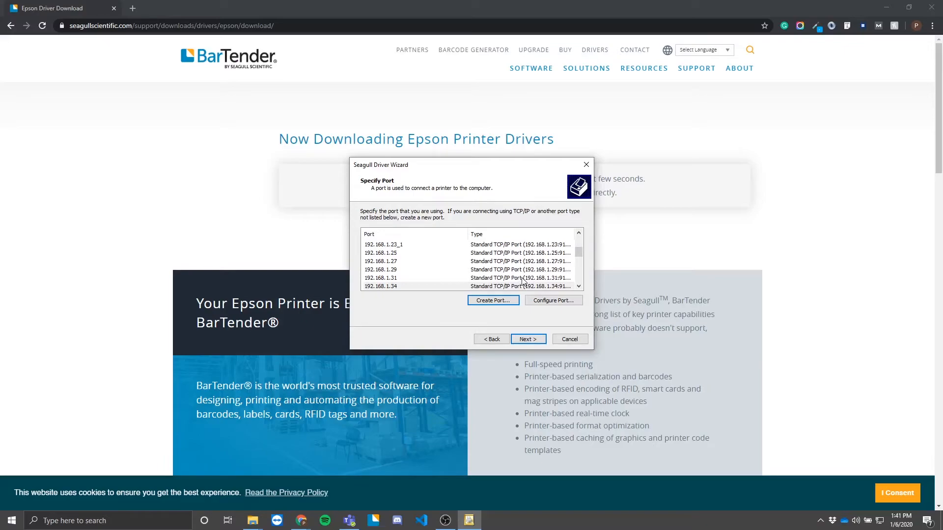
mouse_move(414, 293)
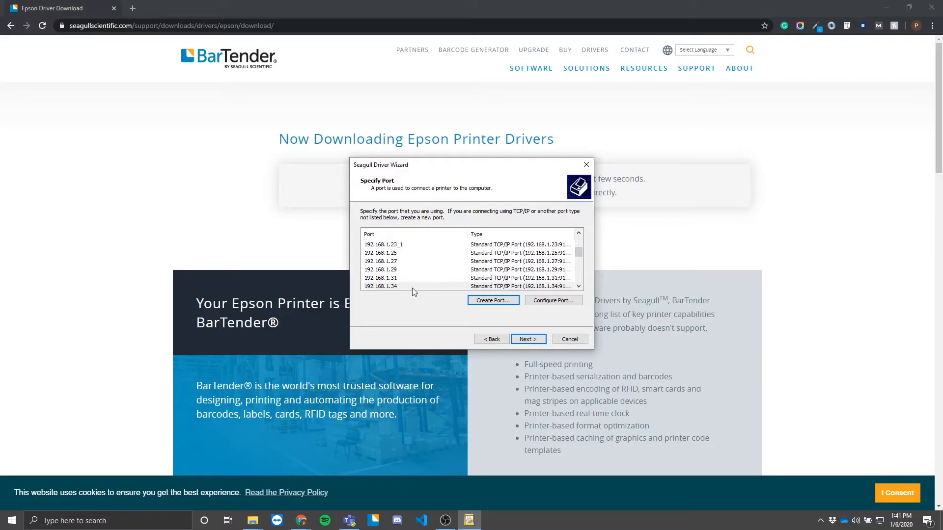
left_click(528, 339)
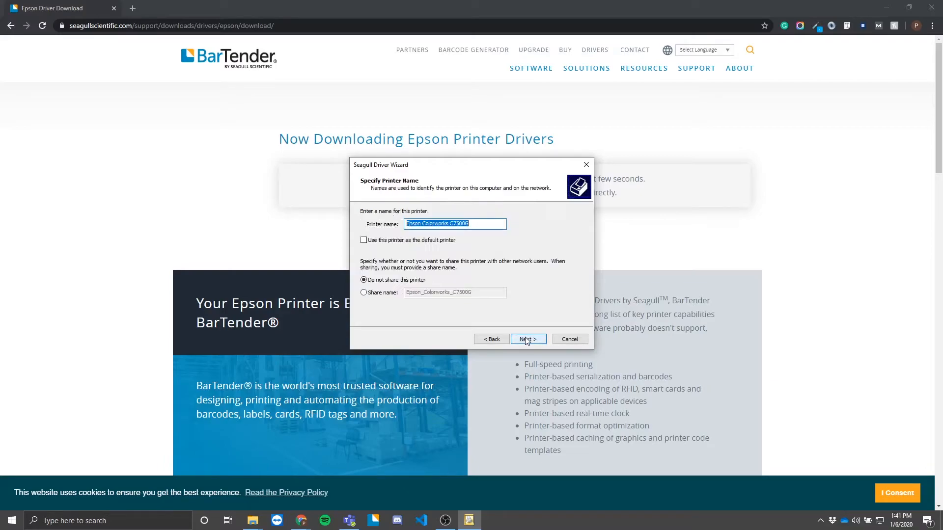
mouse_move(537, 337)
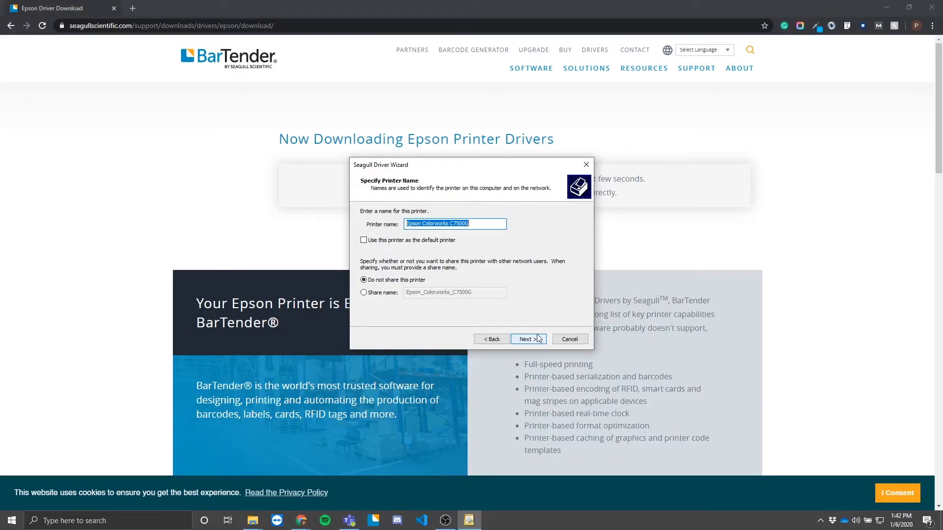
Step: Name the printer 'Epson Colorworks C7500G (3)' and reach the installation summary
left_click(455, 223)
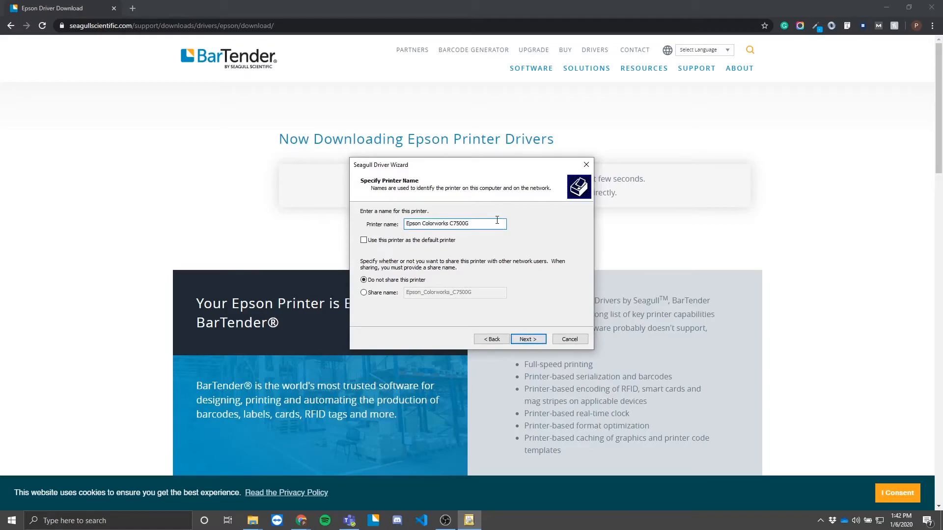
type("(")
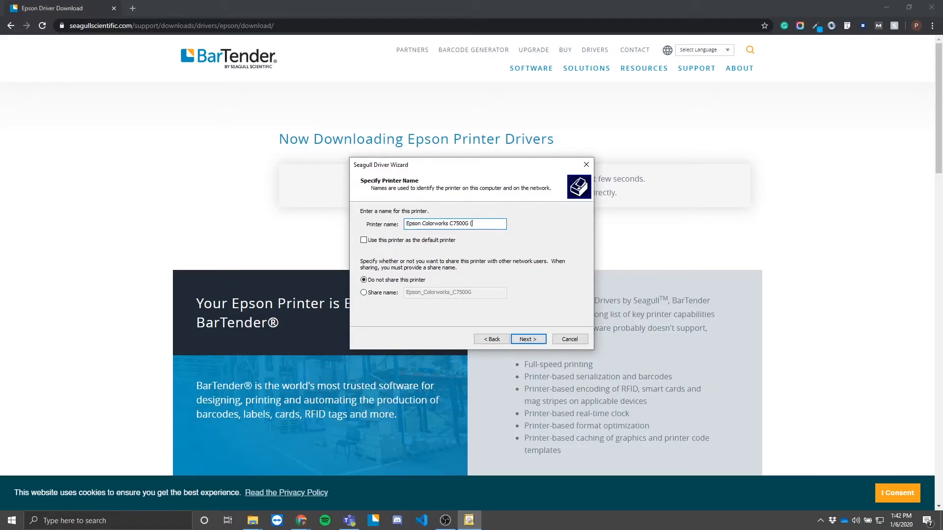
type("3)")
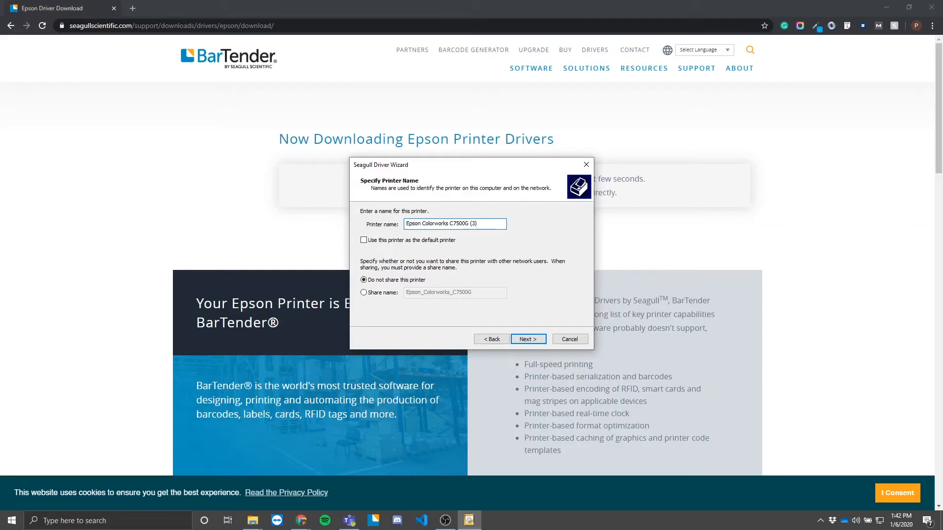
left_click(528, 339)
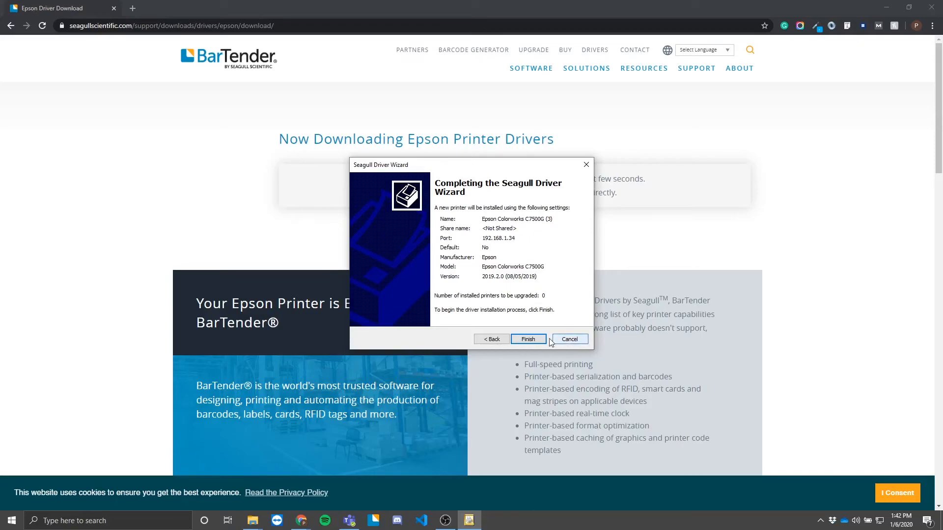
Step: Install the Epson Colorworks C7500G (3) printer and close the wizard after success
left_click(527, 339)
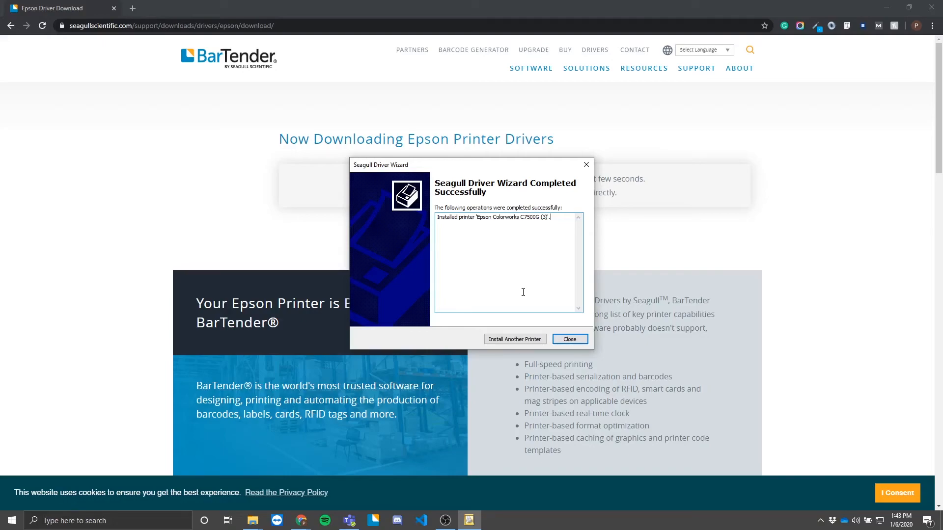
left_click(569, 339)
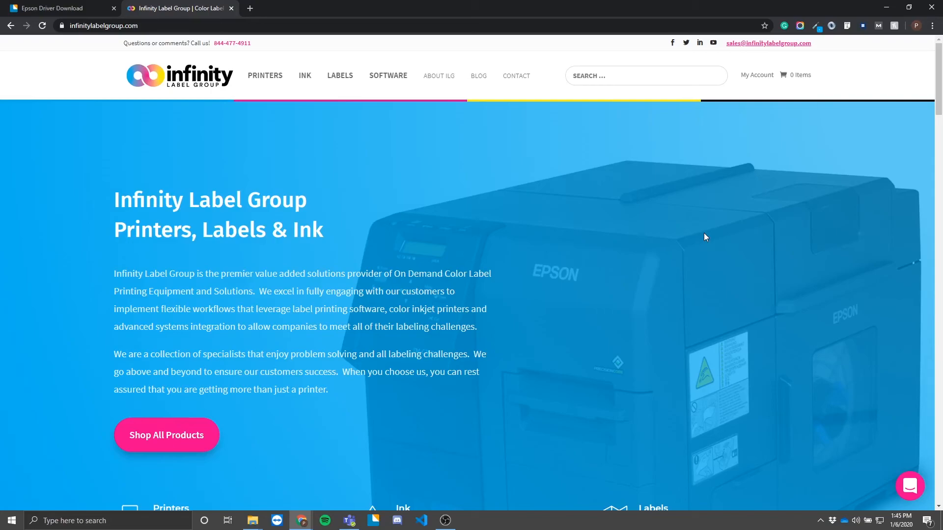
scroll("down", 3)
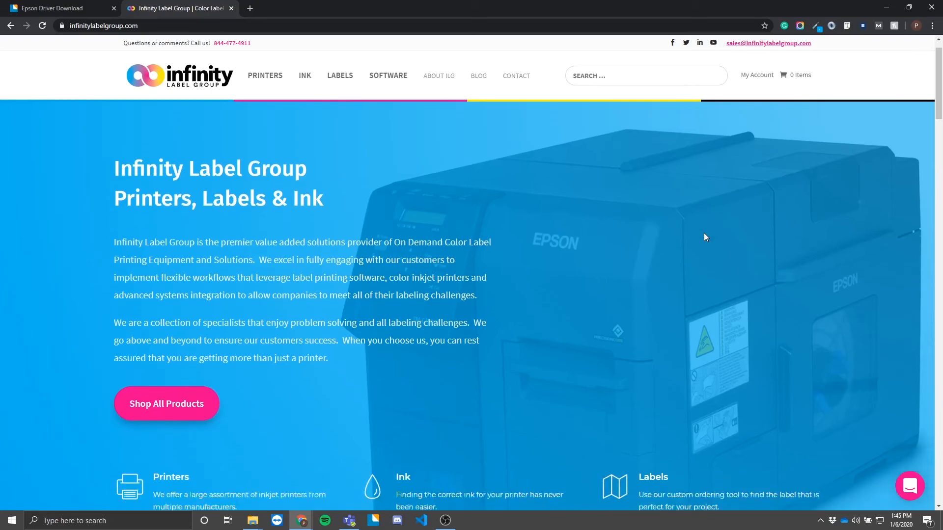
scroll("down", 3)
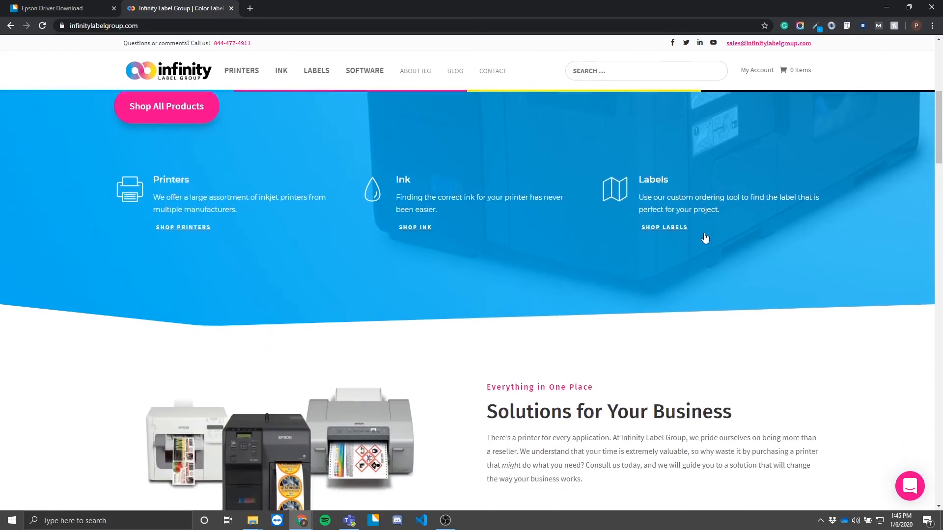
scroll("down", 3)
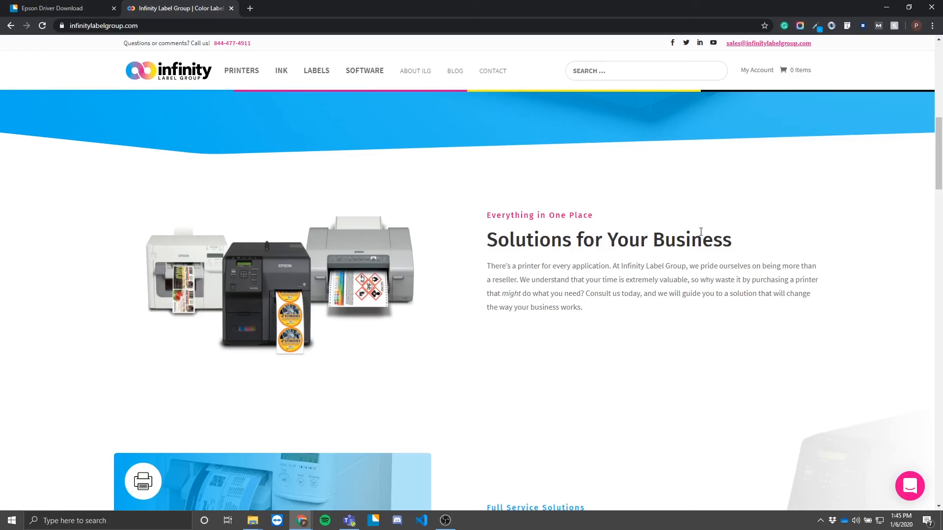
scroll("down", 3)
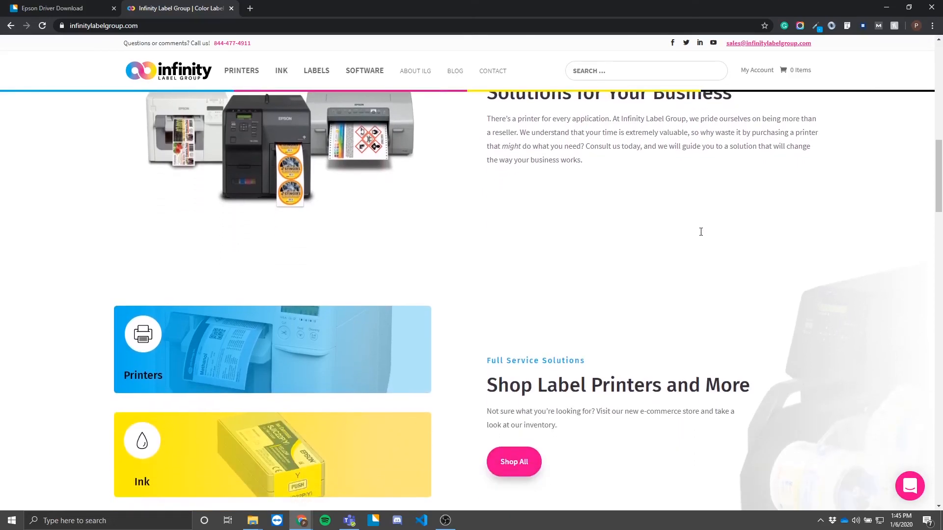
scroll("up", 3)
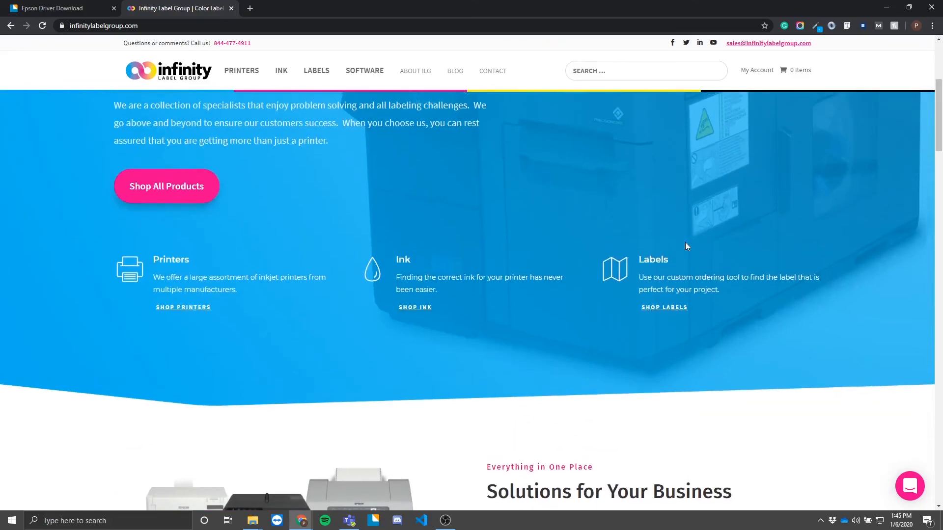